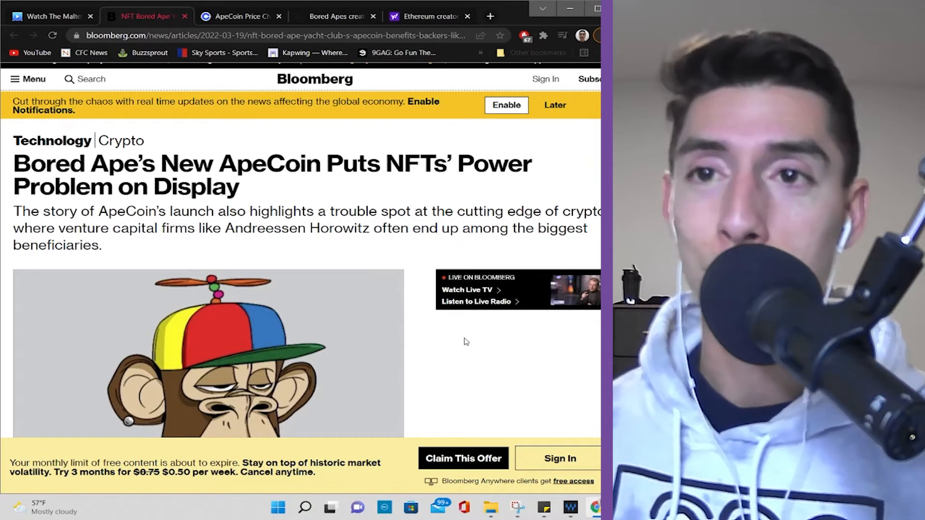
Step: Scroll the Bloomberg ApeCoin article down to the highlighted airdrop and Bored Ape DAO paragraphs
{"action": "scroll", "scroll_direction": "down", "scroll_amount": 3}
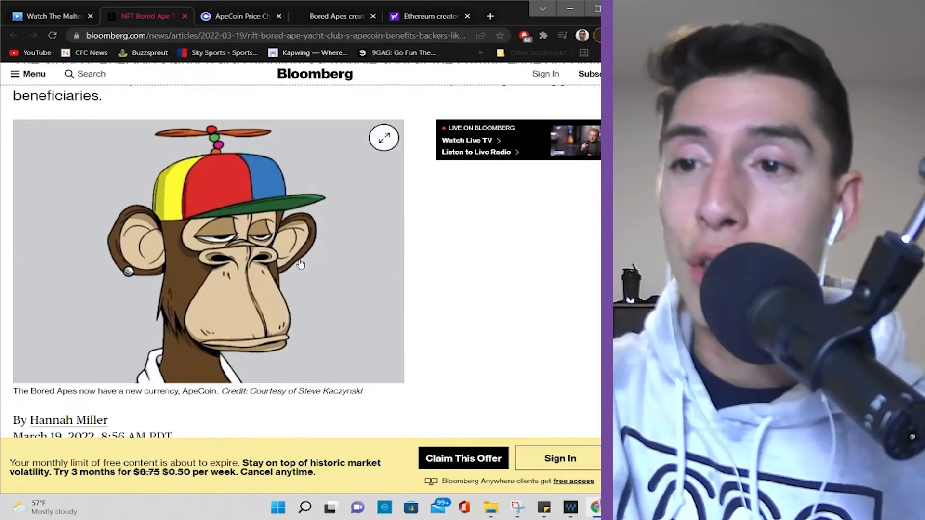
{"action": "scroll", "scroll_direction": "up", "scroll_amount": 3}
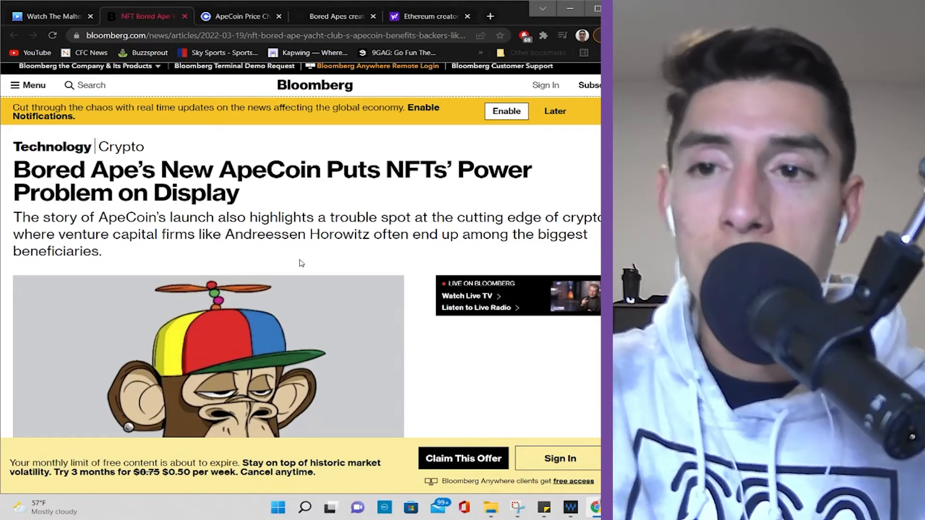
{"action": "scroll", "scroll_direction": "down", "scroll_amount": 3}
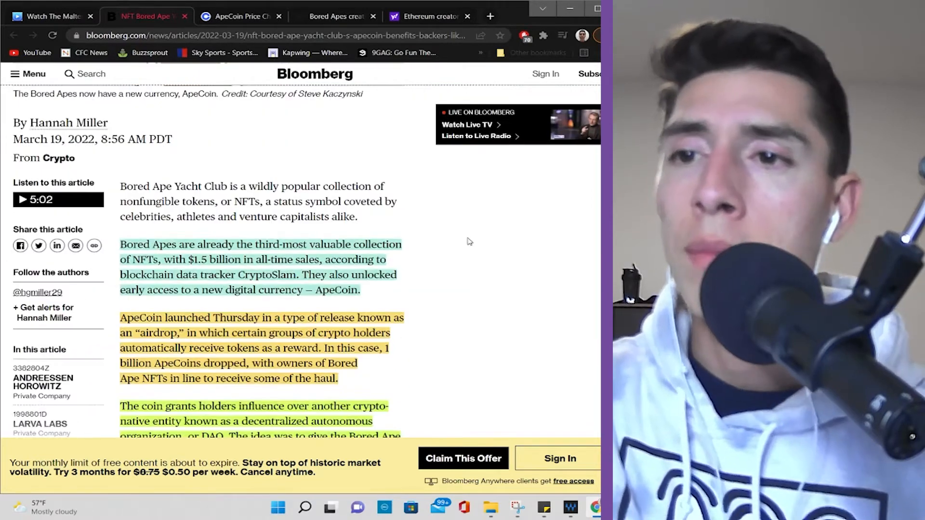
{"action": "mouse_move", "coordinate": [481, 248]}
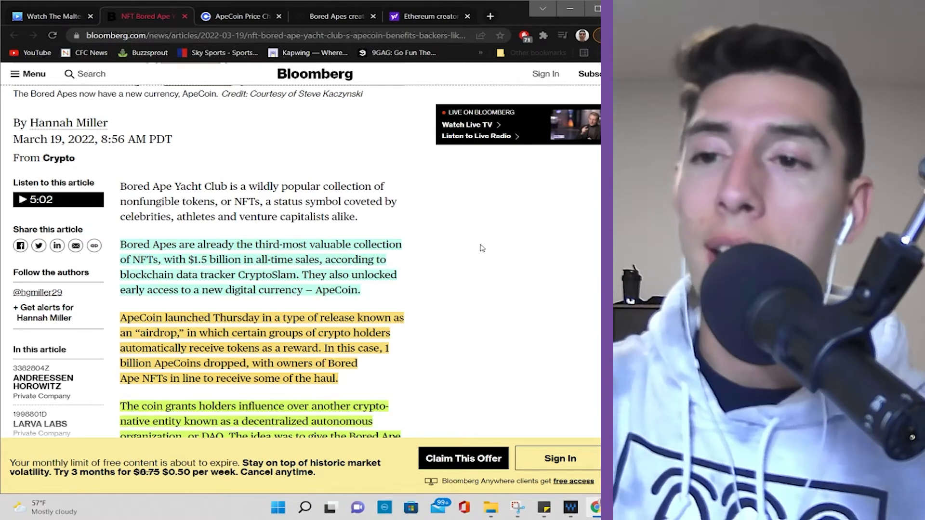
{"action": "mouse_move", "coordinate": [359, 257]}
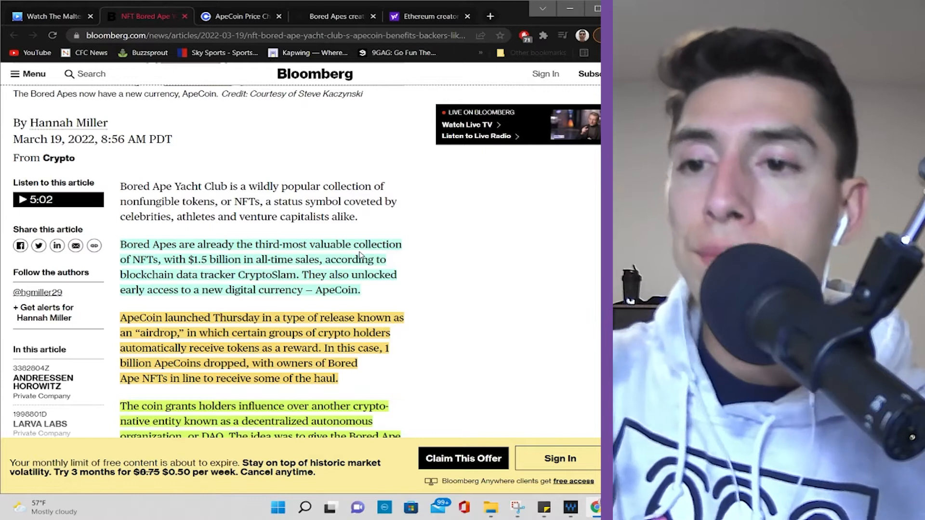
{"action": "scroll", "scroll_direction": "down", "scroll_amount": 3}
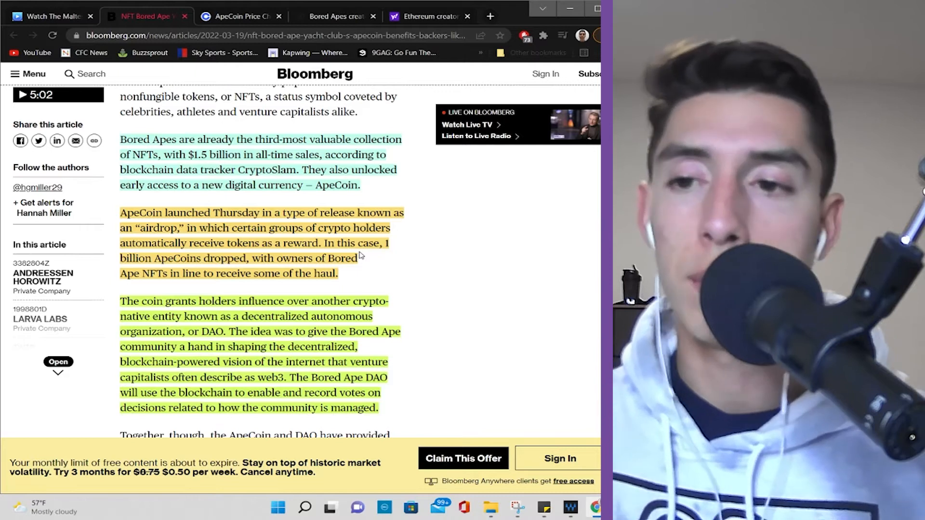
Step: Scroll further to the 'Recipients in ApeCoin Airdrop' pie chart of the 1 billion tokens
{"action": "scroll", "scroll_direction": "down", "scroll_amount": 3}
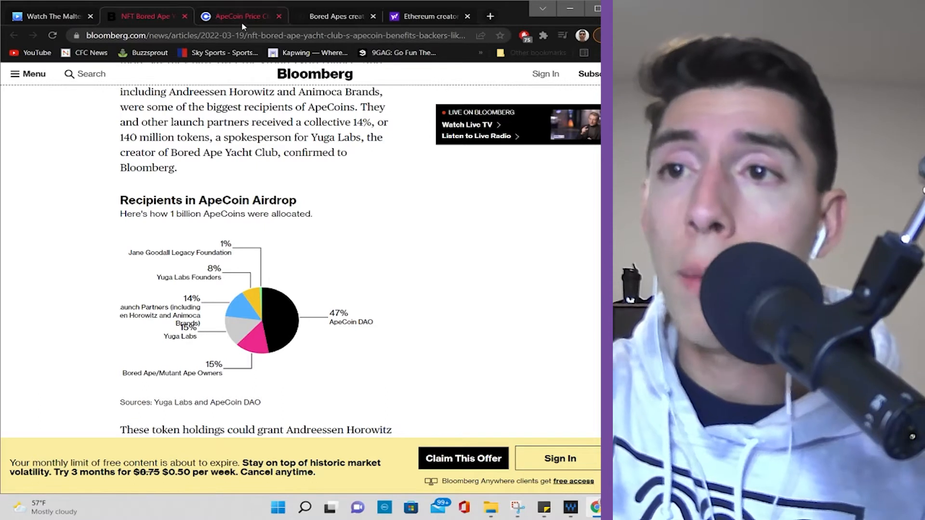
Step: Check ApeCoin's Coinbase price chart over ALL, 1M and 1W (about $11.59), then return to Bloomberg
{"action": "left_click", "coordinate": [239, 16]}
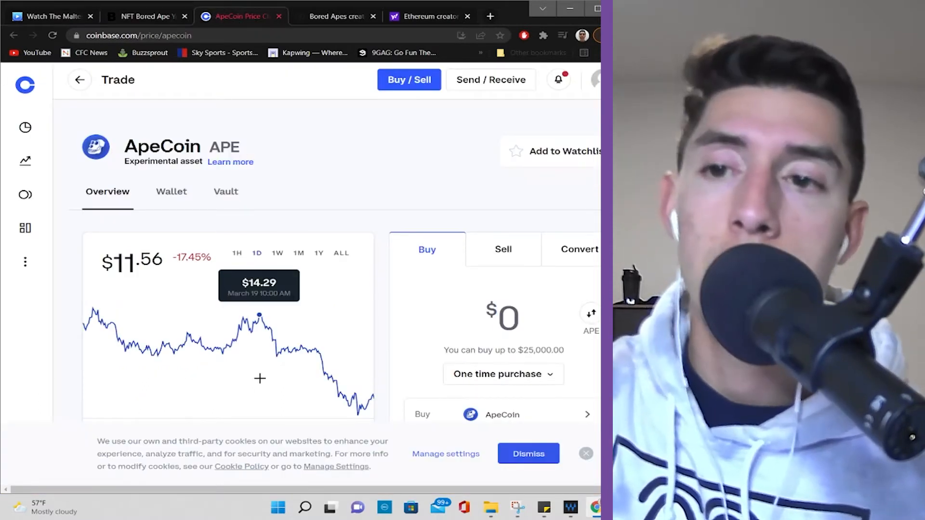
{"action": "left_click", "coordinate": [341, 252]}
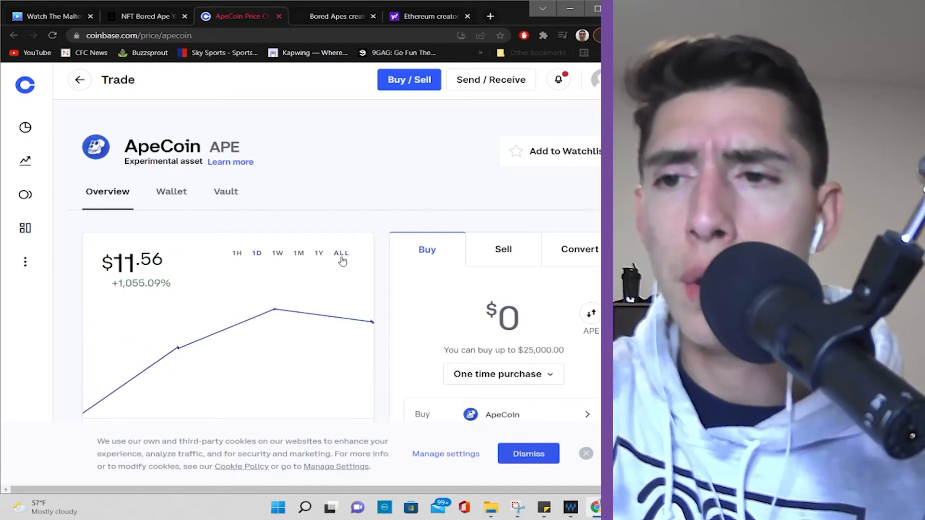
{"action": "left_click", "coordinate": [299, 253]}
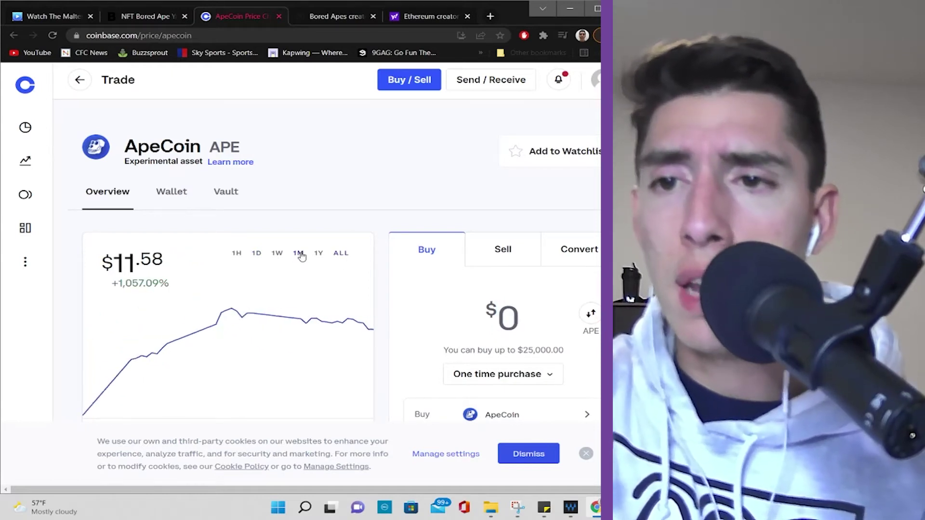
{"action": "left_click", "coordinate": [276, 254]}
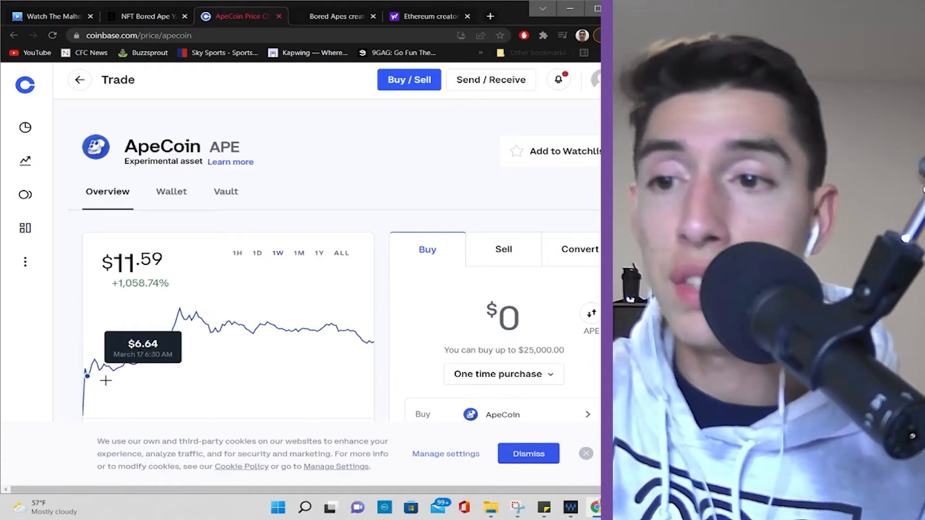
{"action": "mouse_move", "coordinate": [86, 406]}
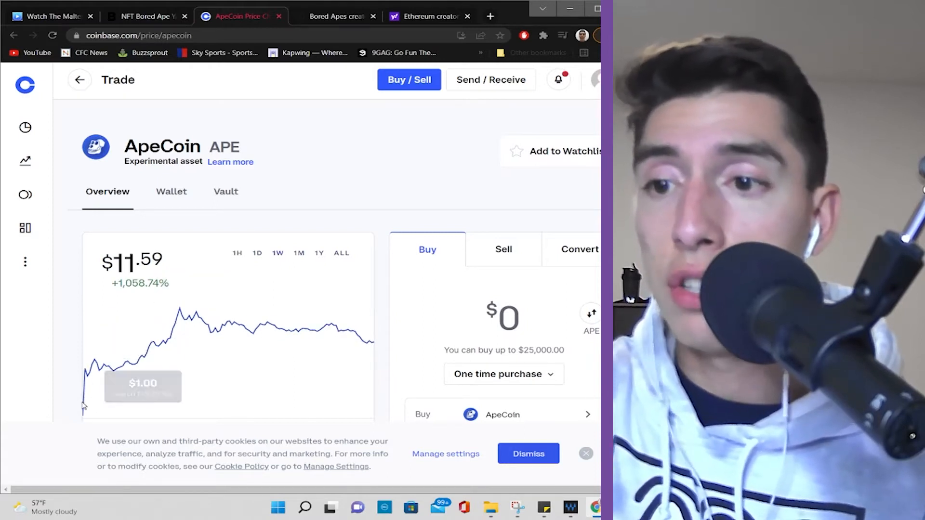
{"action": "mouse_move", "coordinate": [101, 376]}
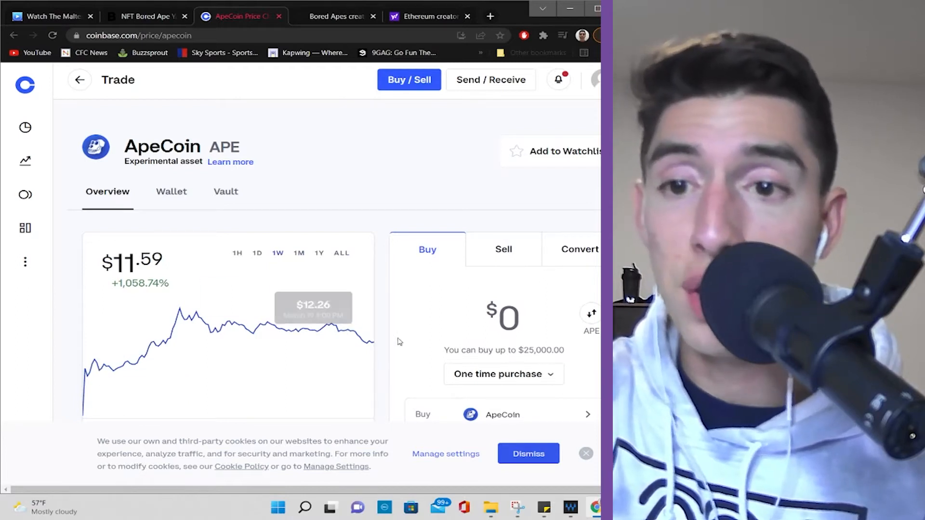
{"action": "mouse_move", "coordinate": [357, 341]}
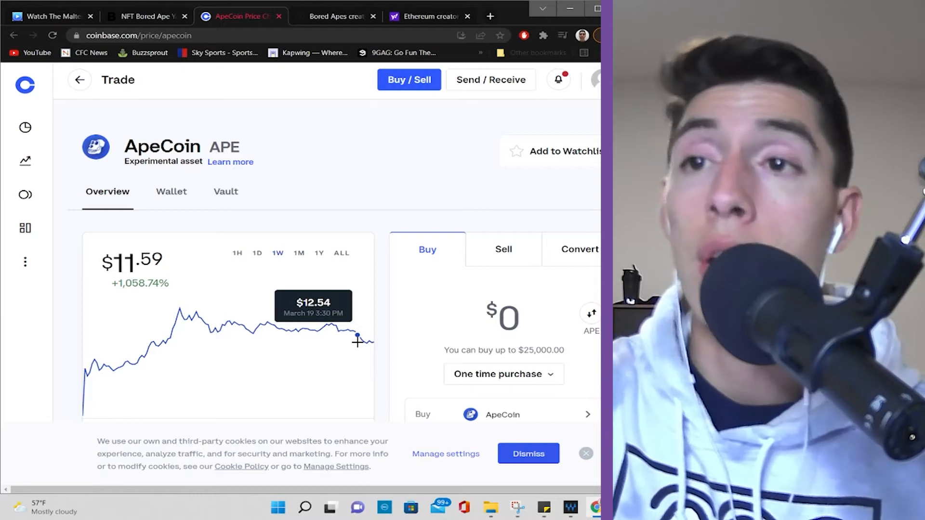
{"action": "left_click", "coordinate": [144, 16]}
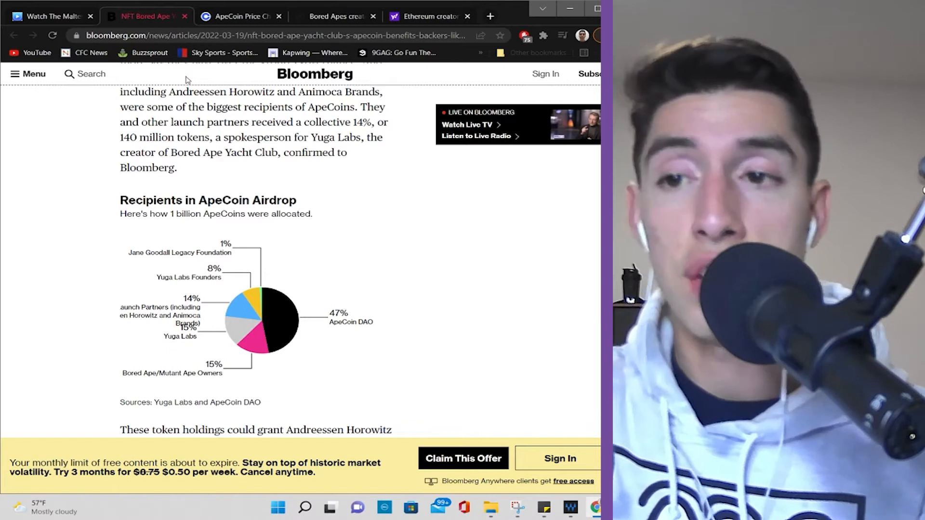
Step: Scroll past the pie chart to the line valuing launch partners' ApeCoin at over $2 billion
{"action": "scroll", "scroll_direction": "down", "scroll_amount": 3}
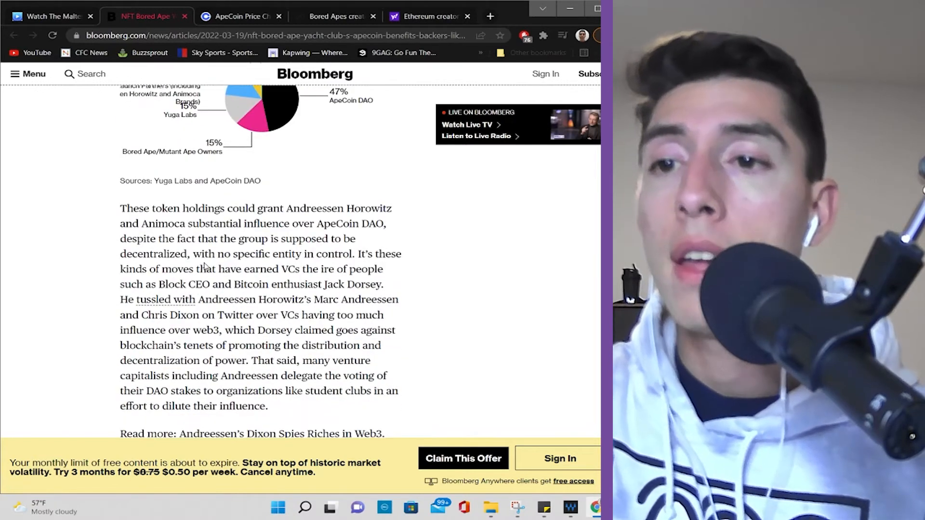
{"action": "scroll", "scroll_direction": "down", "scroll_amount": 3}
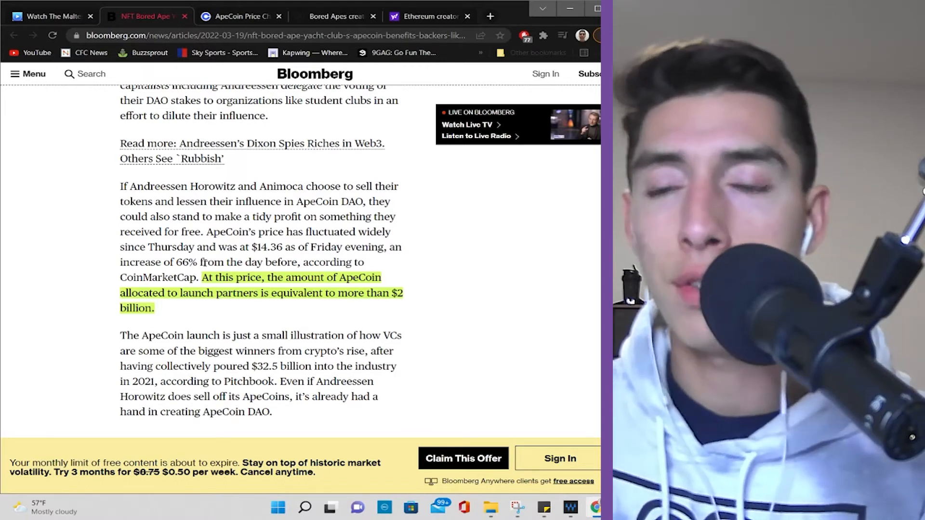
{"action": "left_click", "coordinate": [239, 17]}
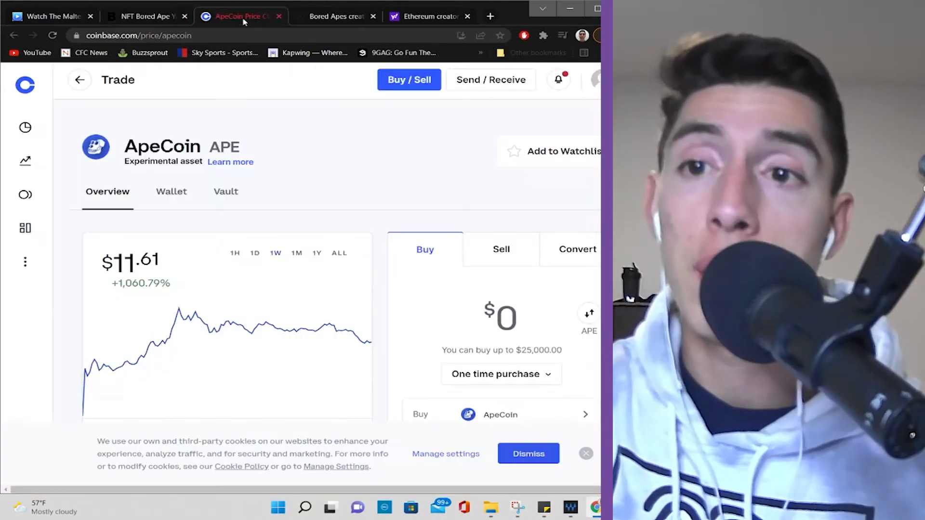
{"action": "mouse_move", "coordinate": [381, 351]}
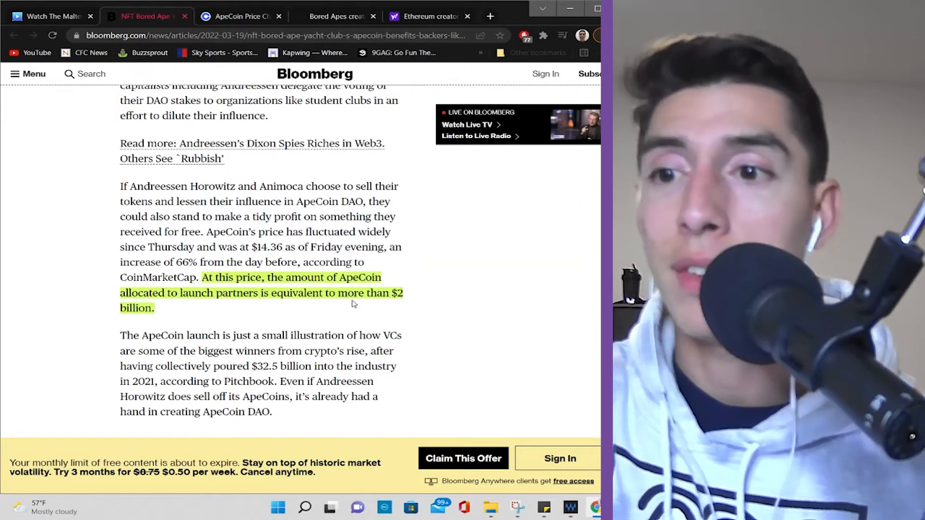
{"action": "scroll", "scroll_direction": "down", "scroll_amount": 3}
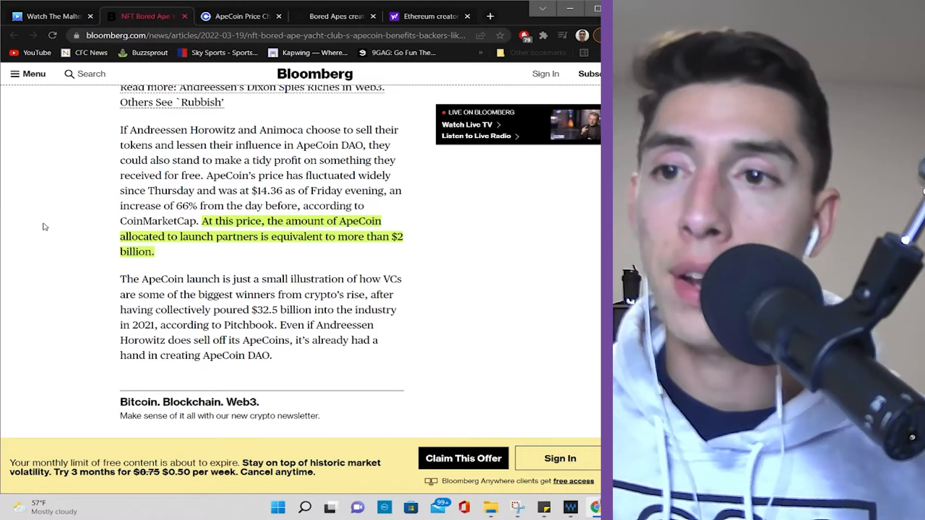
{"action": "scroll", "scroll_direction": "up", "scroll_amount": 3}
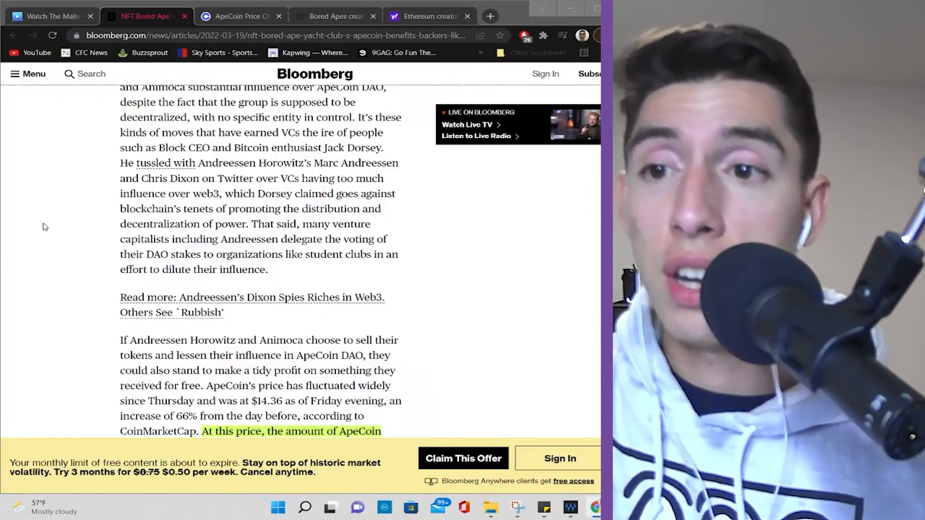
{"action": "scroll", "scroll_direction": "up", "scroll_amount": 3}
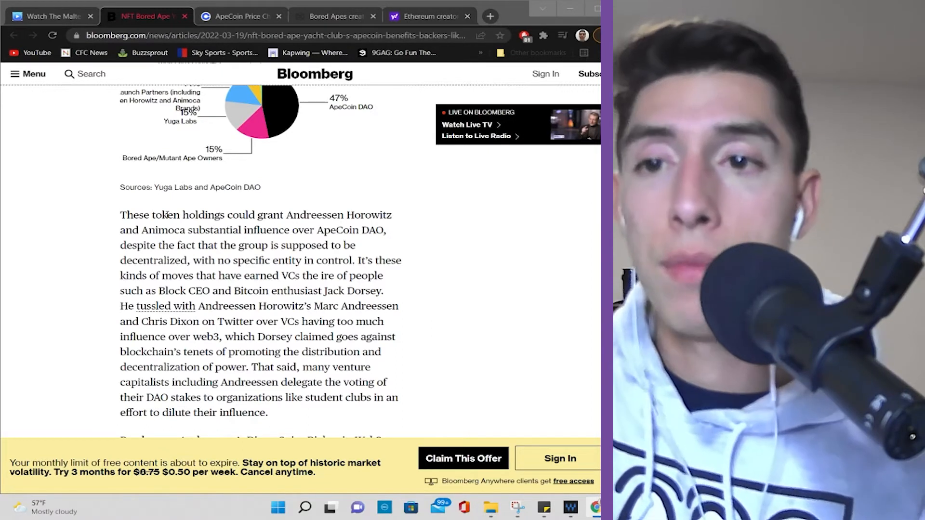
Step: Switch to the Coinbase ApeCoin price page, now about $11.66, up roughly 1,066%
{"action": "left_click", "coordinate": [240, 16]}
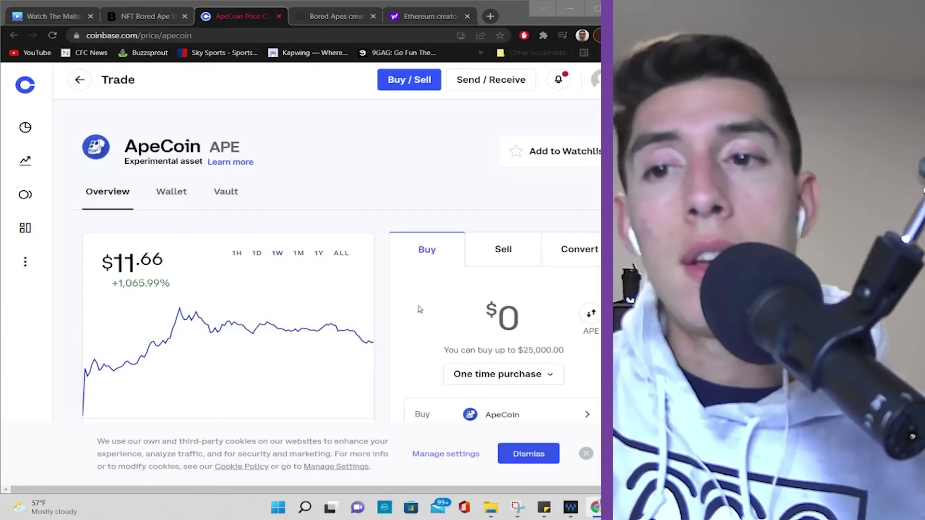
{"action": "mouse_move", "coordinate": [229, 324]}
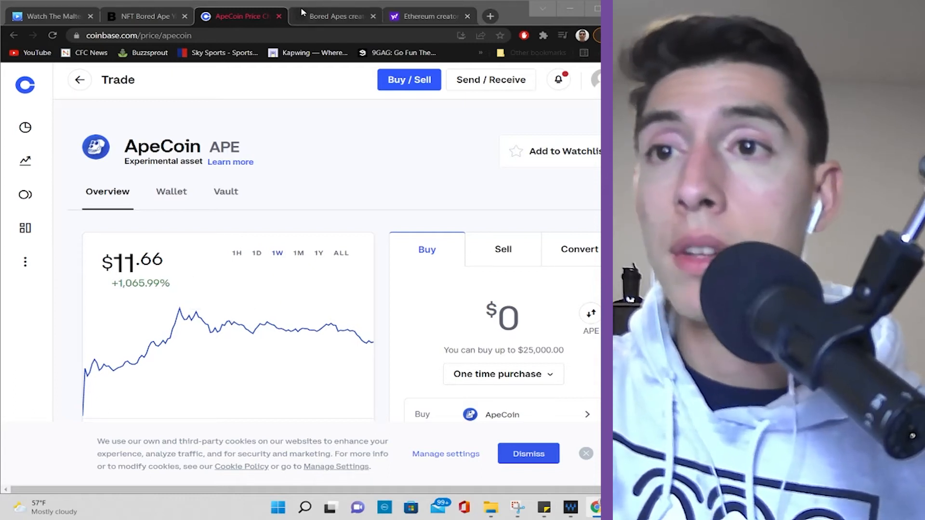
Step: Switch to The Block's Yuga Labs 'Otherside' article and scroll to the embedded teaser tweet video
{"action": "left_click", "coordinate": [333, 16]}
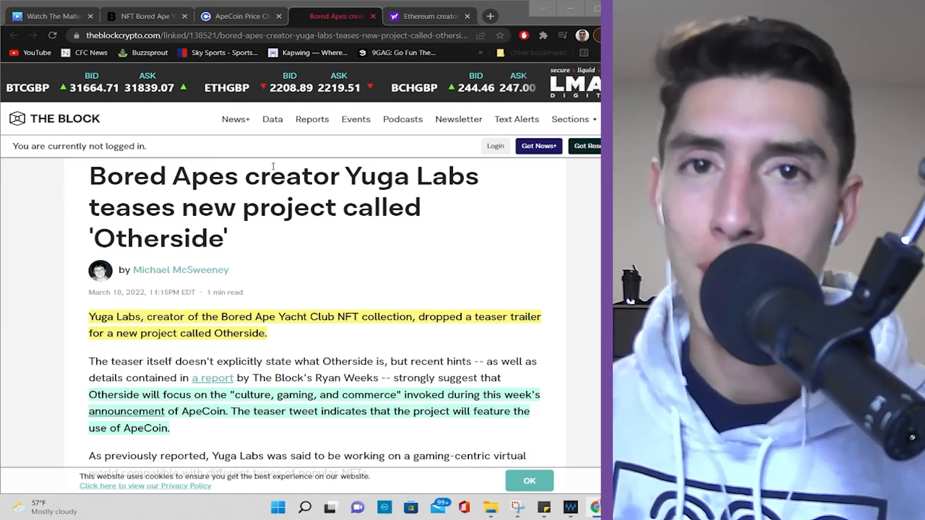
{"action": "scroll", "scroll_direction": "down", "scroll_amount": 3}
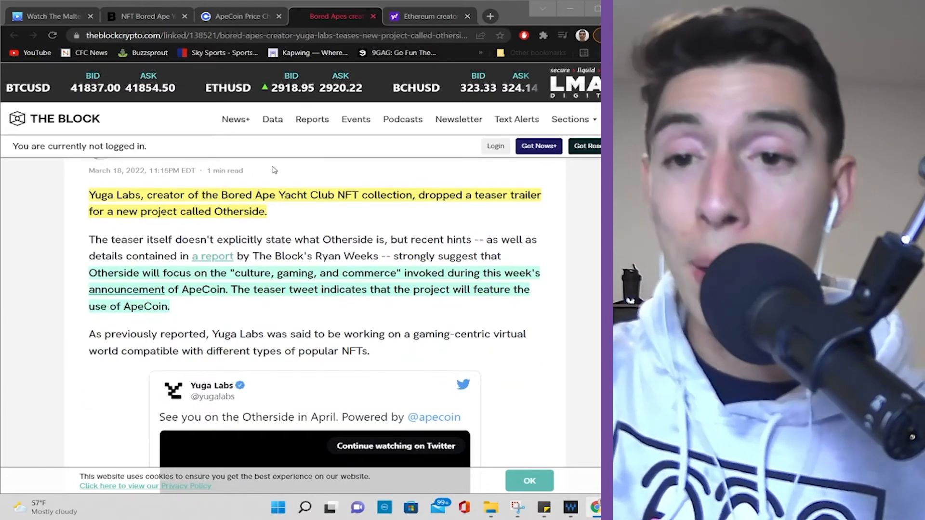
{"action": "scroll", "scroll_direction": "down", "scroll_amount": 3}
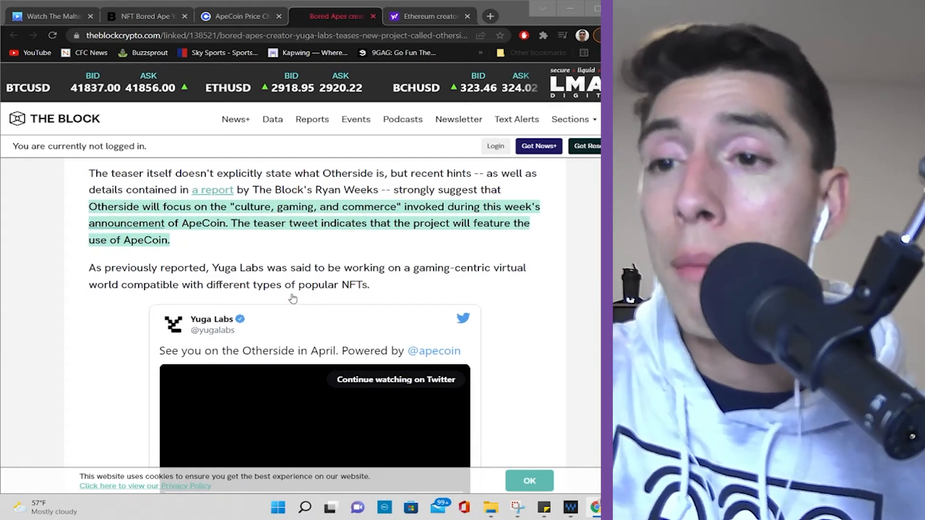
{"action": "scroll", "scroll_direction": "down", "scroll_amount": 3}
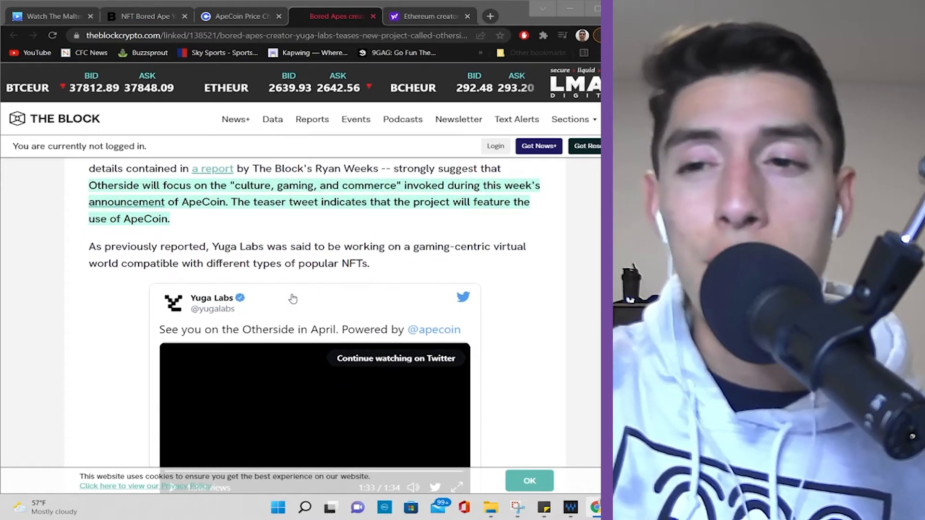
{"action": "scroll", "scroll_direction": "down", "scroll_amount": 3}
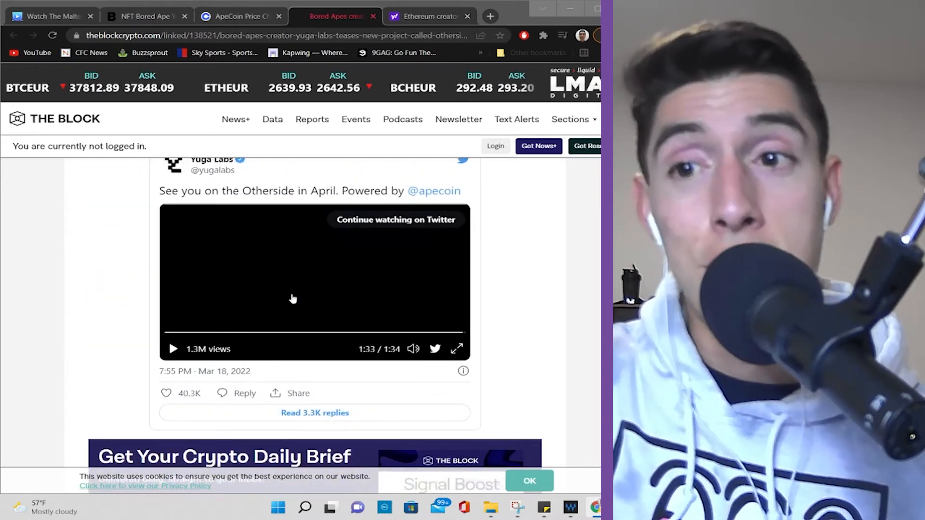
{"action": "scroll", "scroll_direction": "up", "scroll_amount": 3}
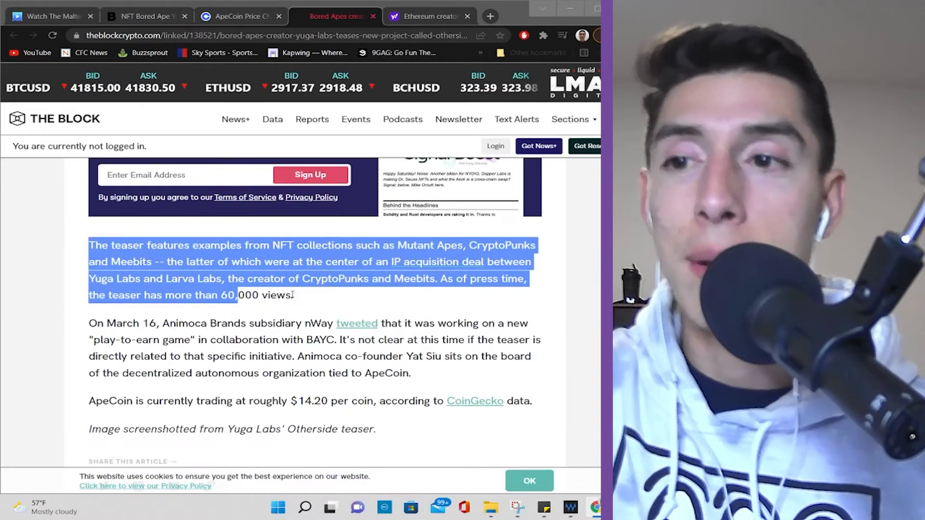
{"action": "left_click", "coordinate": [52, 293]}
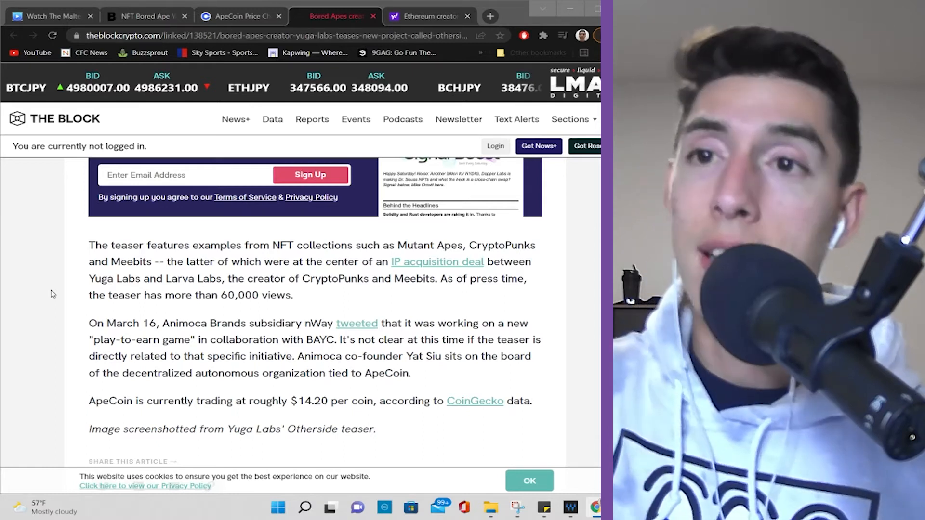
Step: Switch to Yahoo Finance's Vitalik Buterin article and scroll to his '$3 million monkeys' quote
{"action": "left_click", "coordinate": [428, 16]}
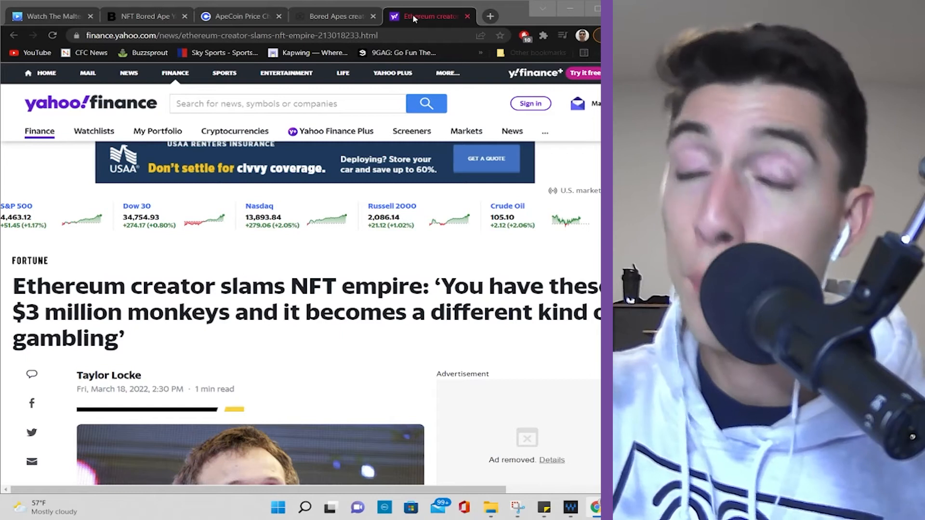
{"action": "scroll", "scroll_direction": "down", "scroll_amount": 3}
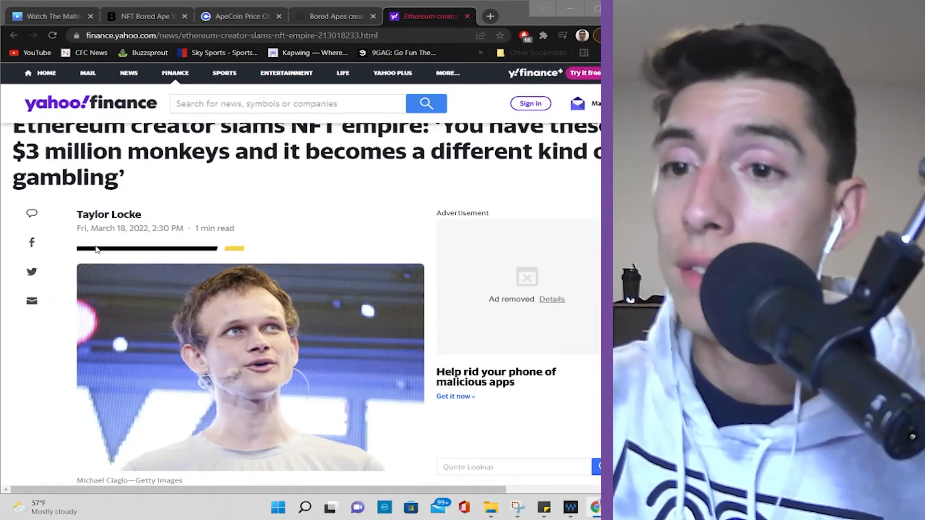
{"action": "scroll", "scroll_direction": "down", "scroll_amount": 3}
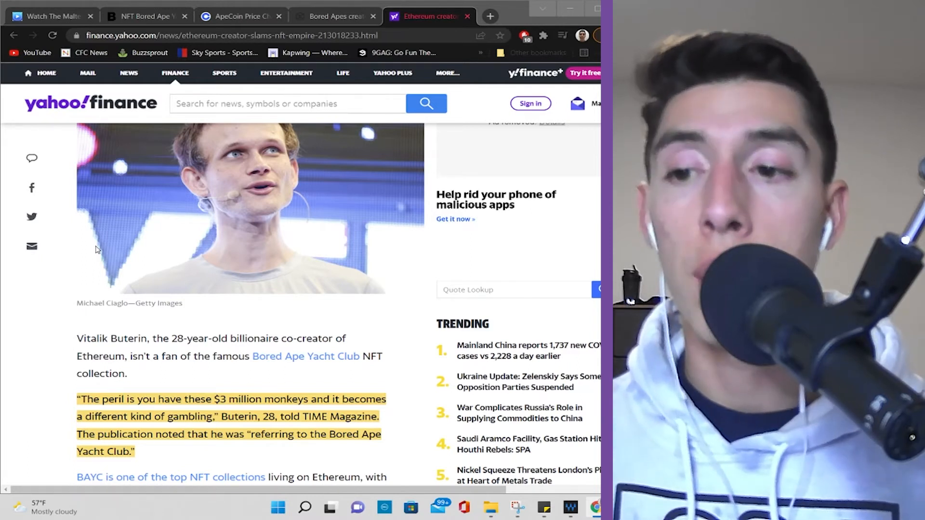
{"action": "scroll", "scroll_direction": "down", "scroll_amount": 3}
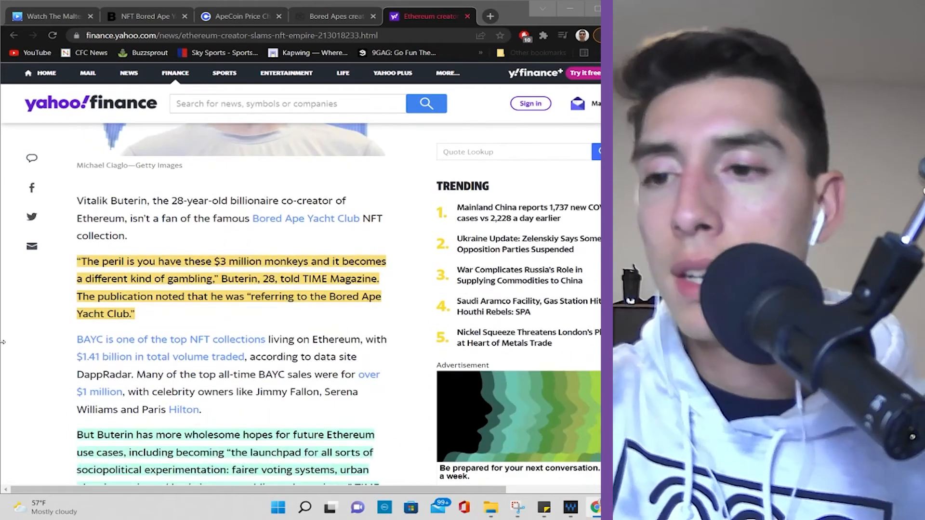
{"action": "scroll", "scroll_direction": "down", "scroll_amount": 3}
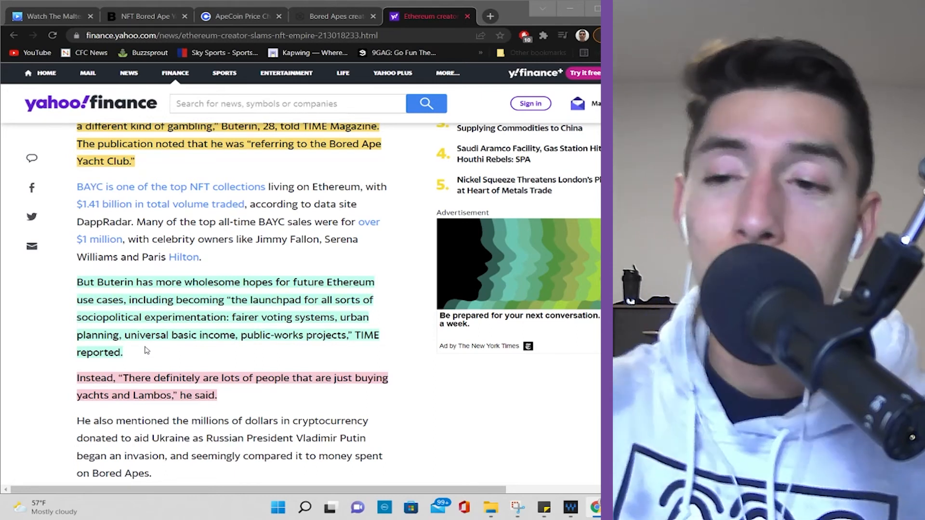
{"action": "scroll", "scroll_direction": "down", "scroll_amount": 3}
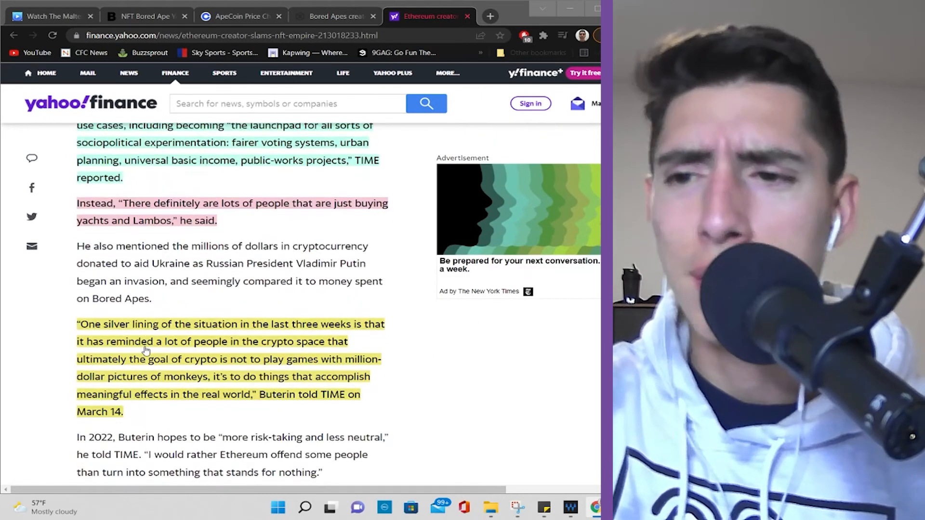
{"action": "scroll", "scroll_direction": "down", "scroll_amount": 3}
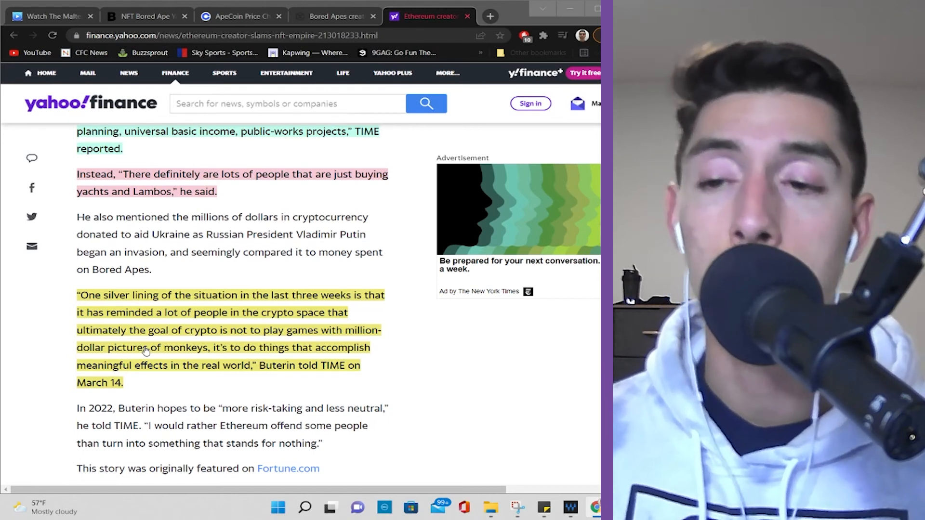
{"action": "scroll", "scroll_direction": "down", "scroll_amount": 3}
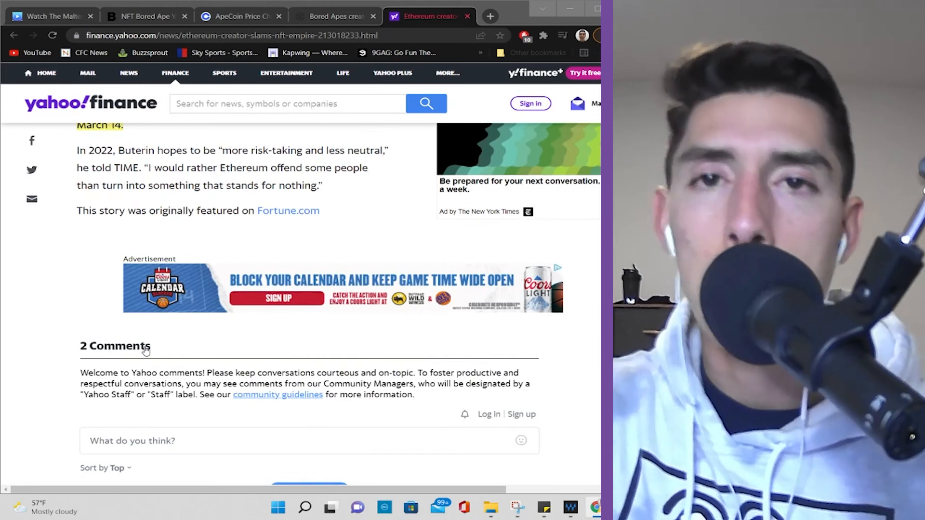